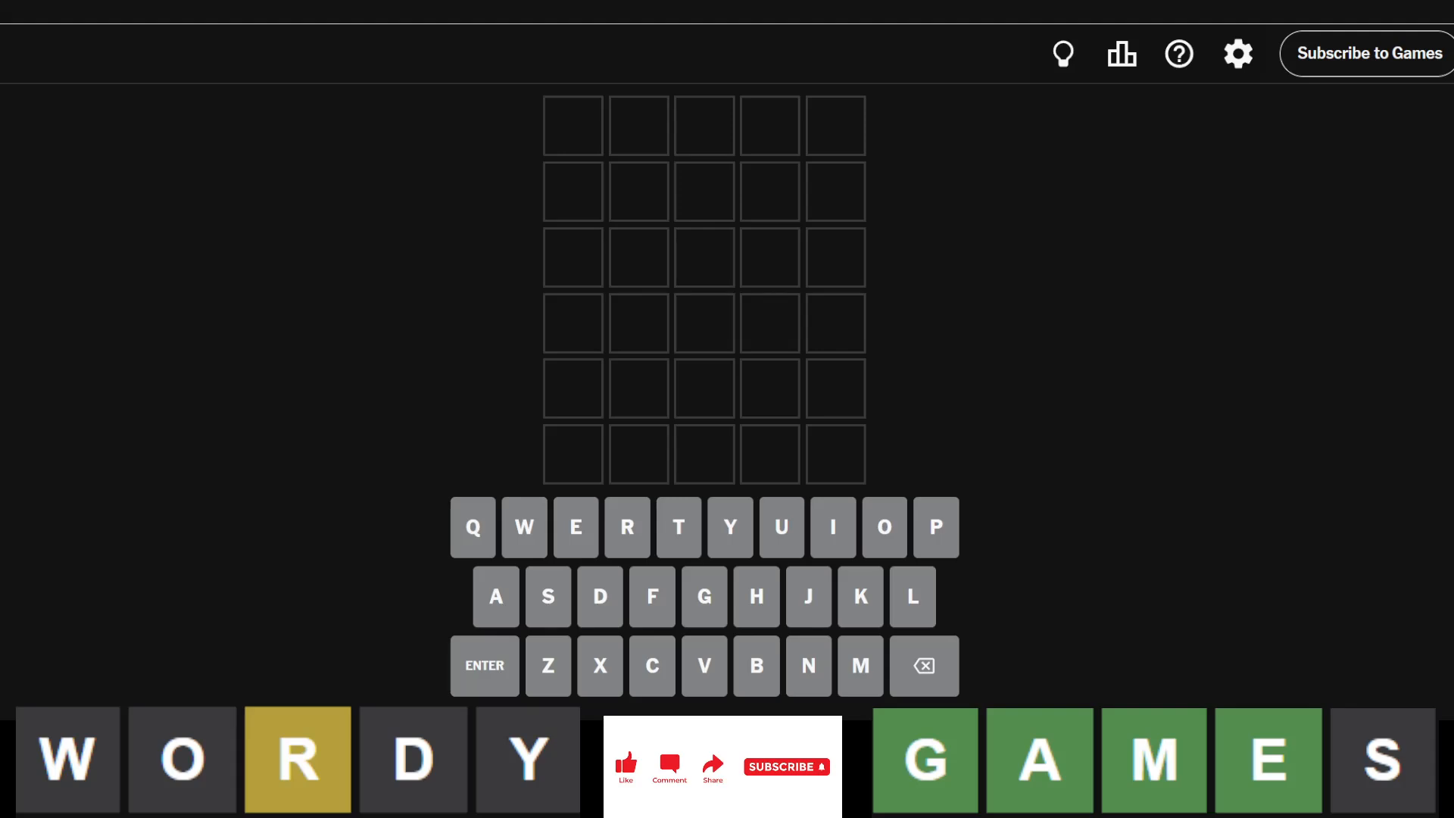
mouse_move(1233, 289)
text(ORATE)
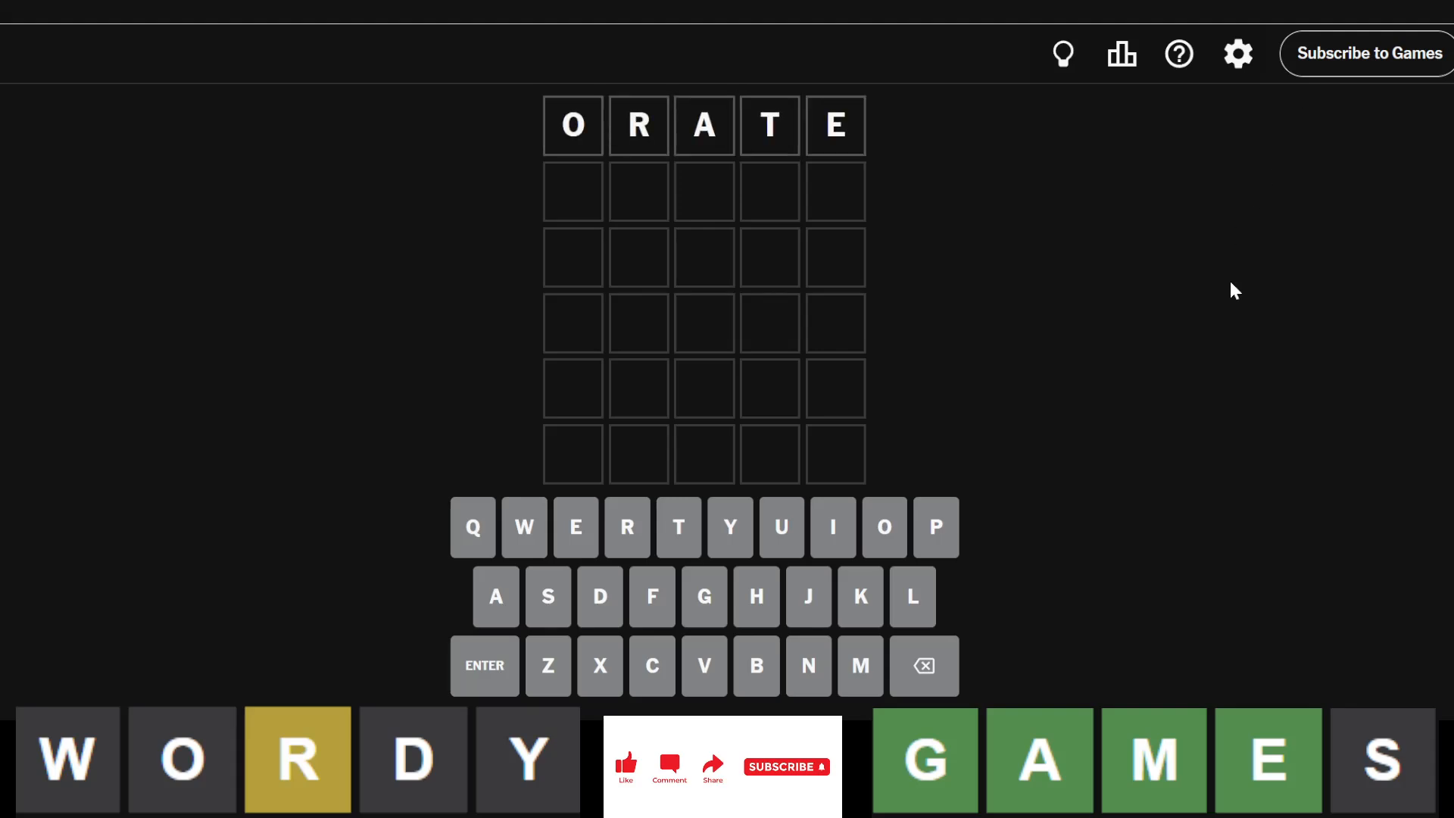
Submit ORATE as the first Wordle guess.
key(Enter)
text(TEACH)
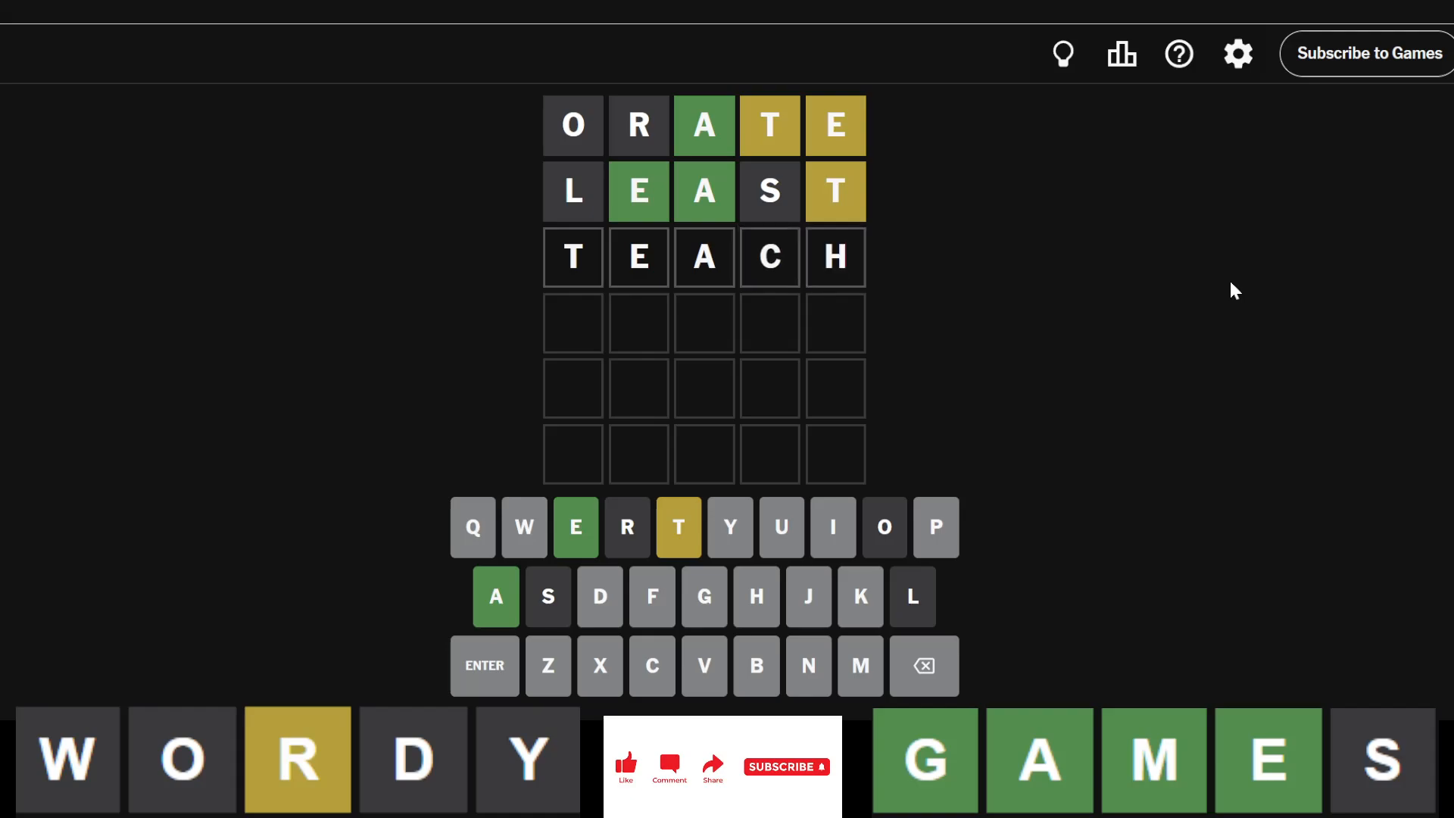
key(Enter)
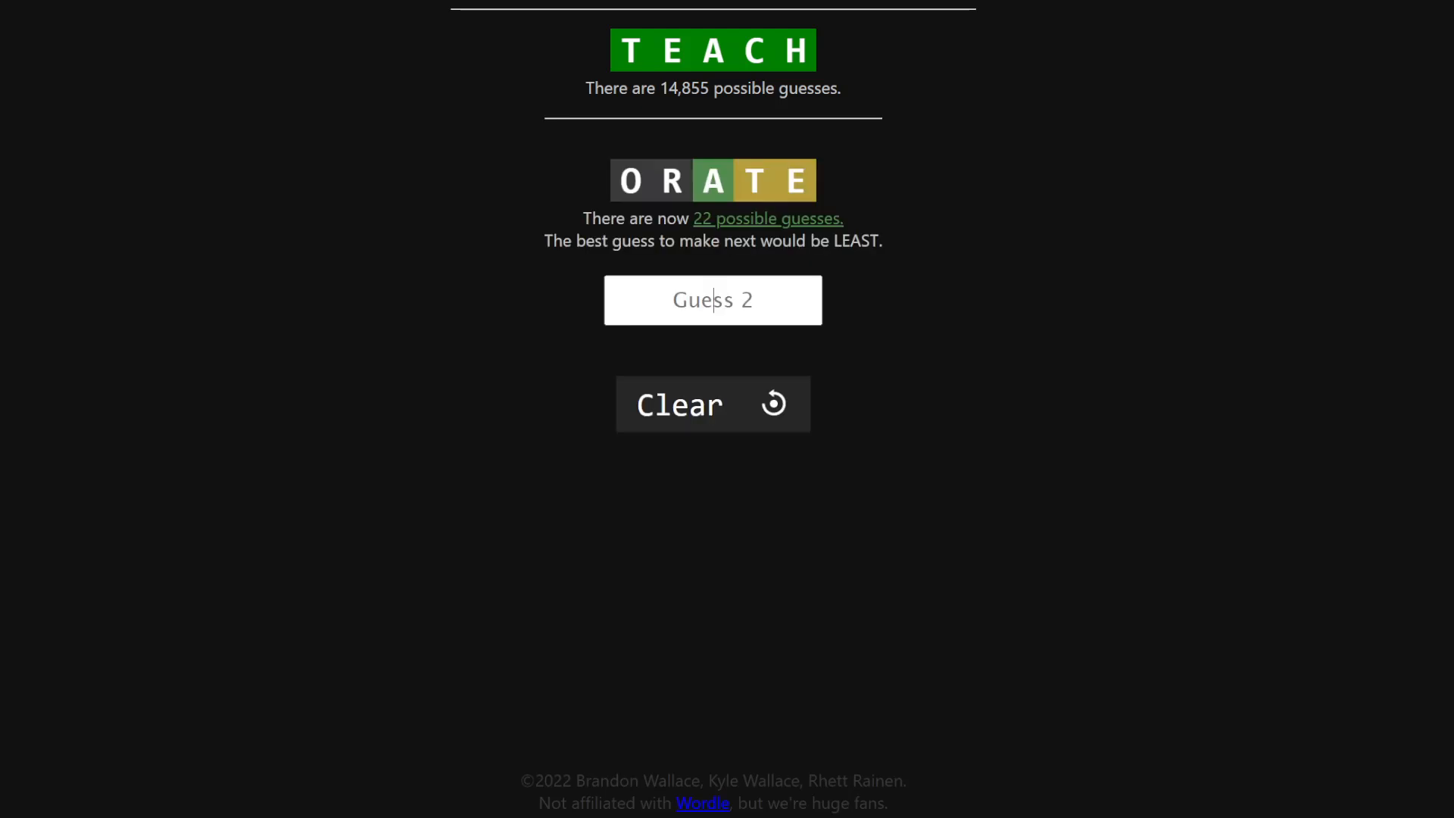
Enter LEAST as Guess 2 in Scoredle and review the 3-try solve analysis.
text(LEAS)
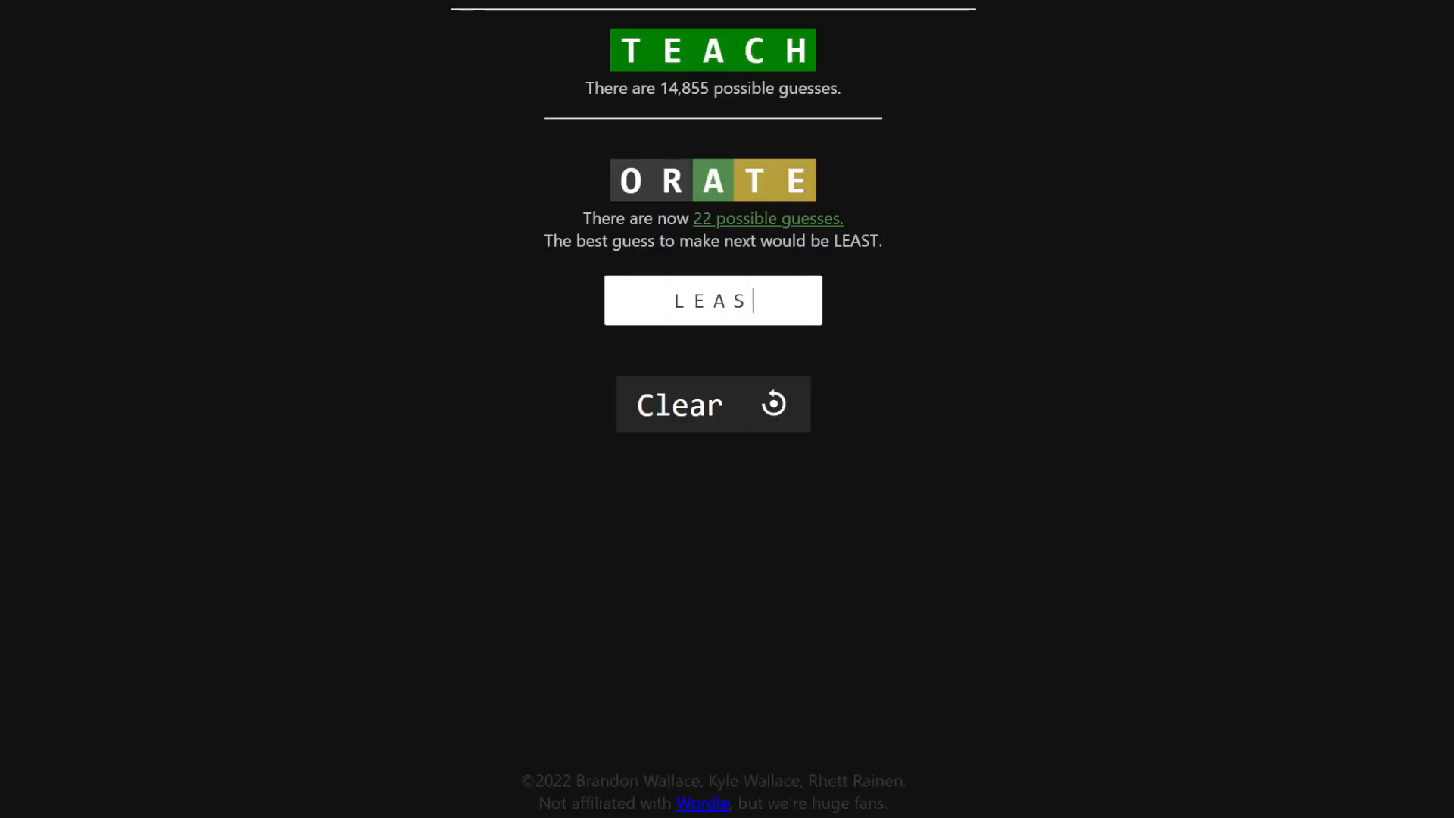
key(Enter)
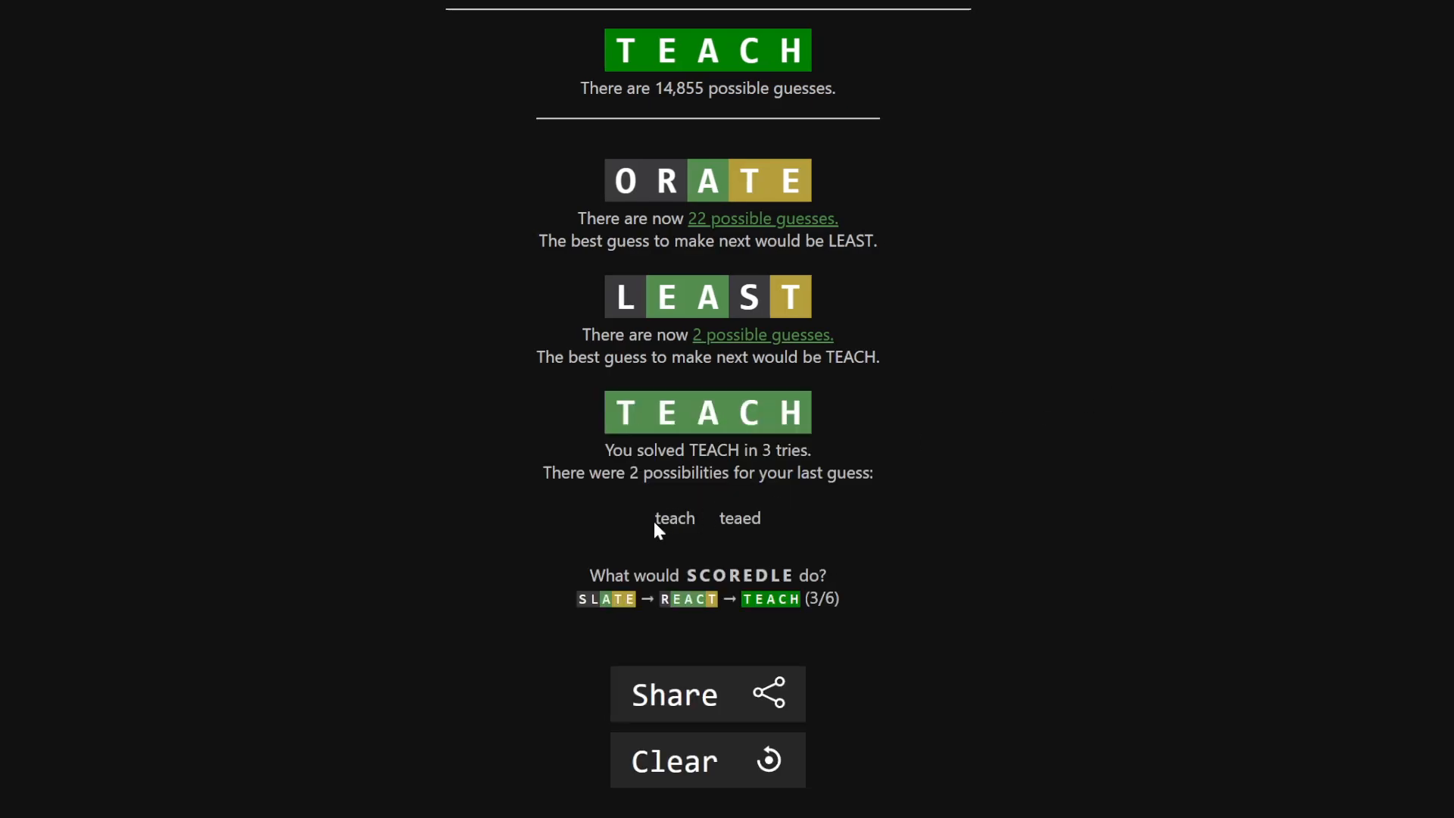
mouse_move(740, 538)
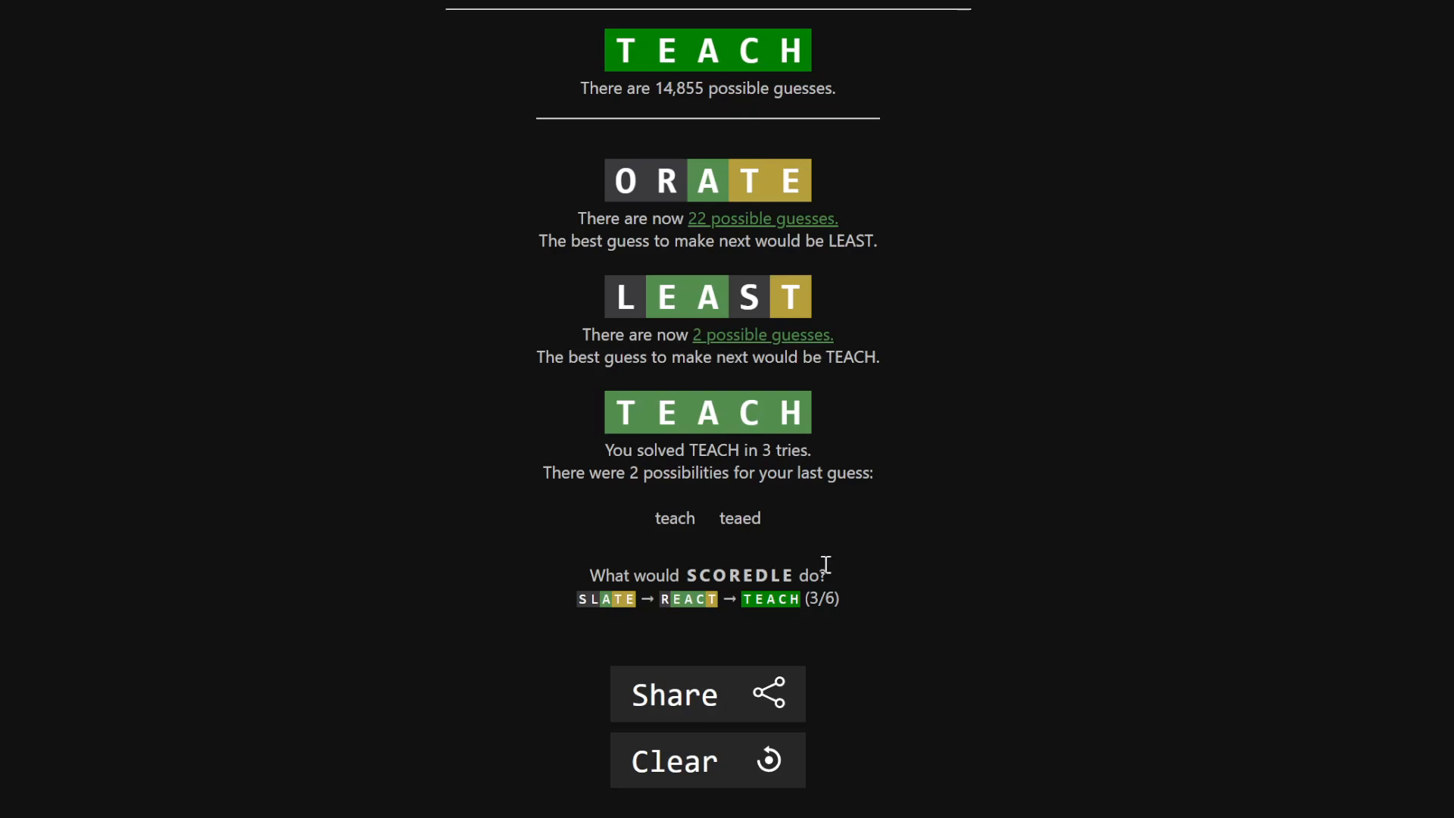
mouse_move(804, 550)
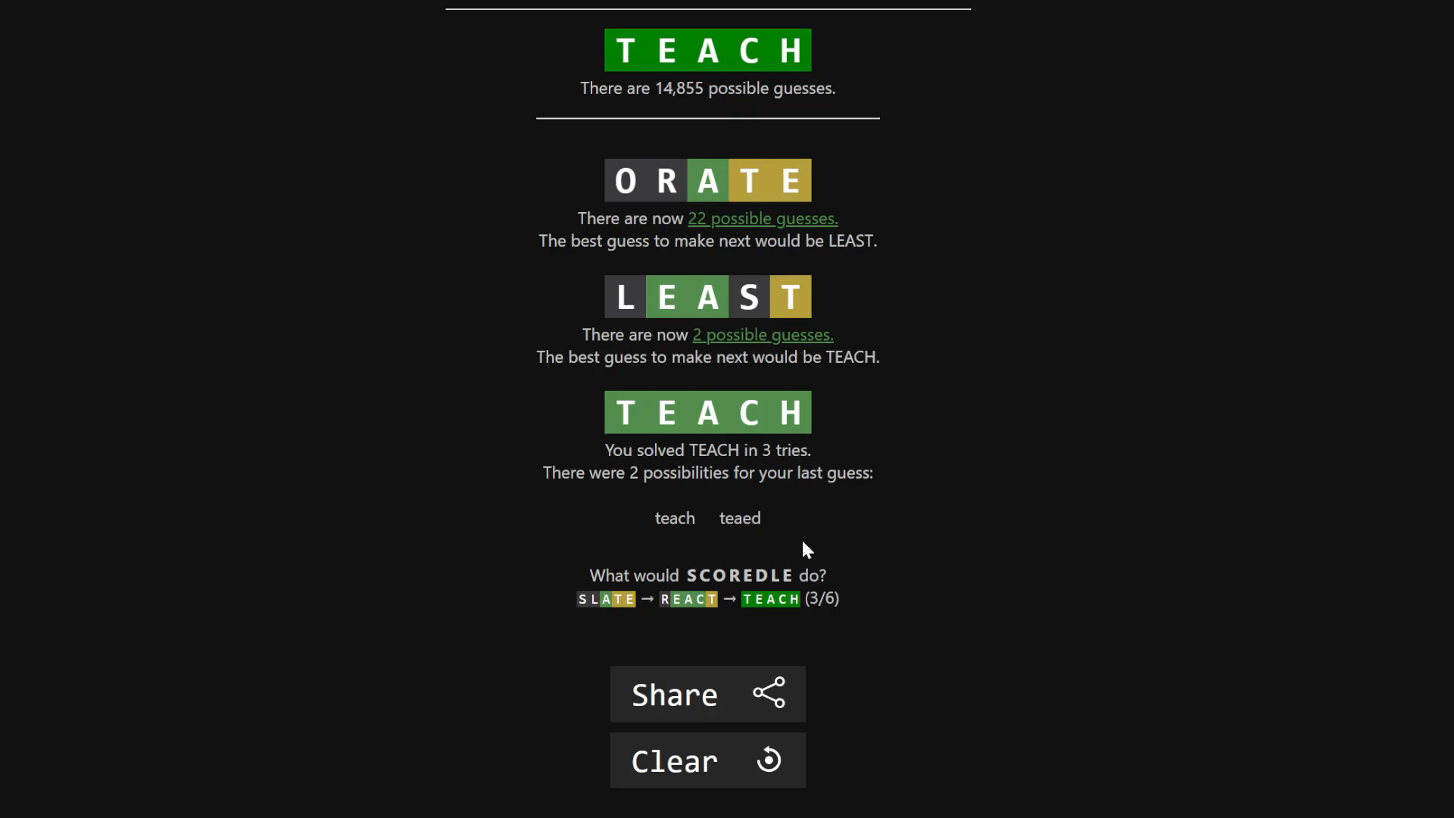
mouse_move(1012, 611)
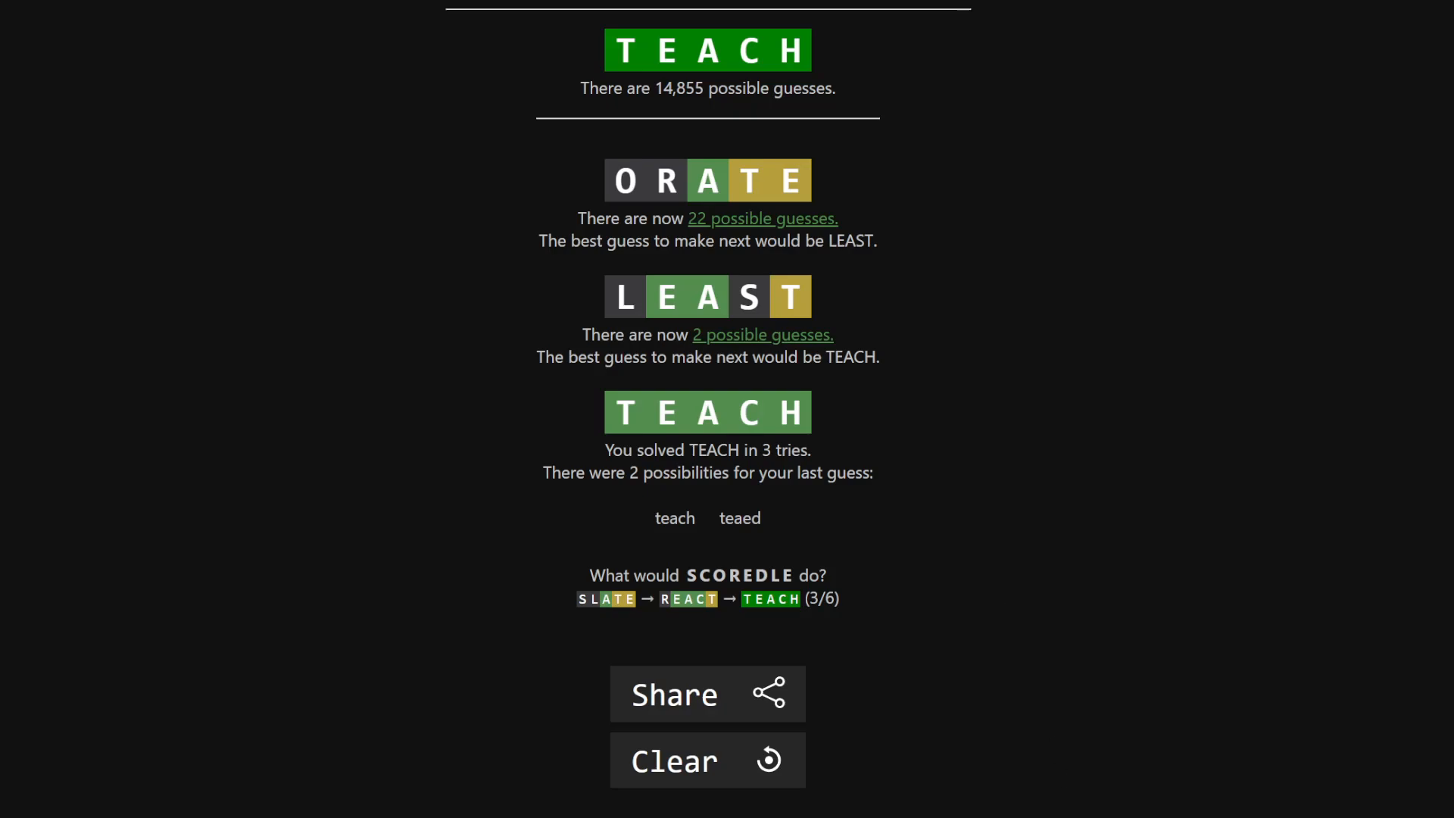
scroll(down, 3)
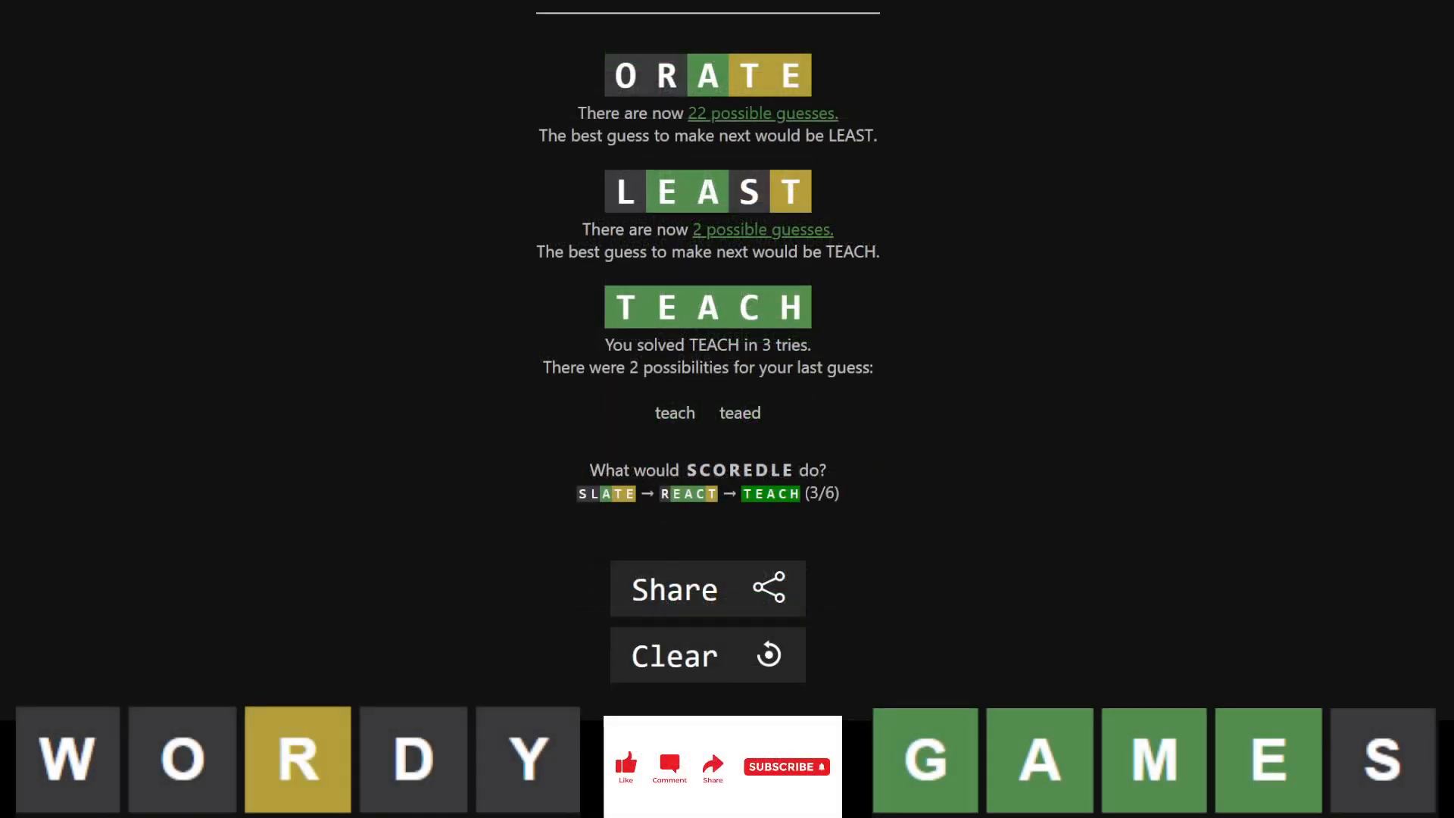